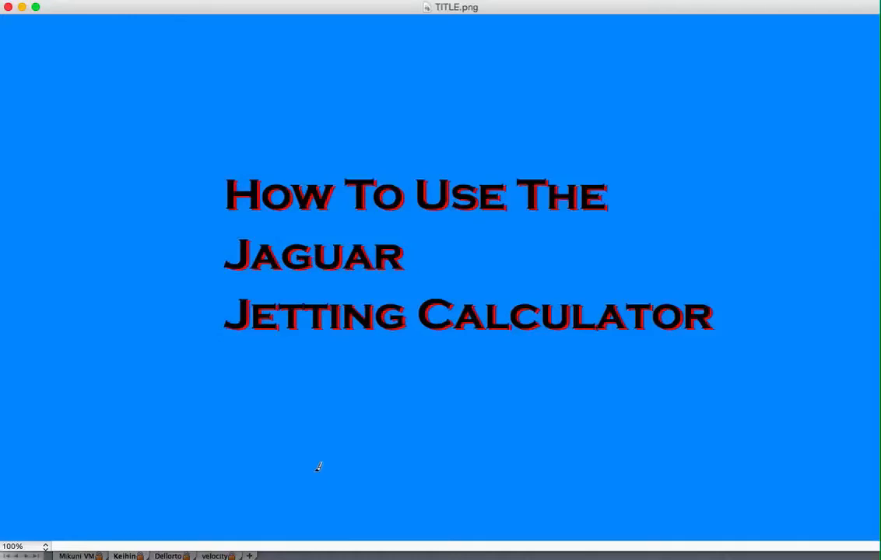
{"action": "mouse_move", "coordinate": [359, 461]}
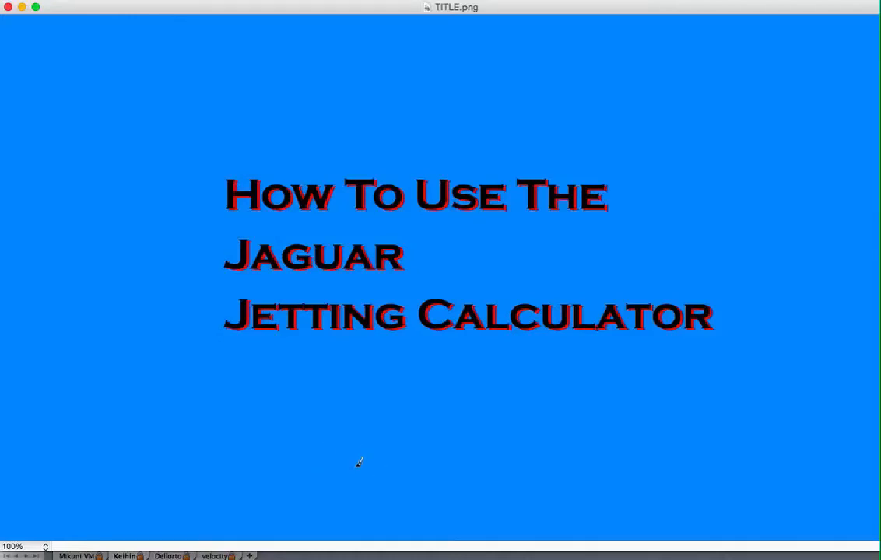
{"action": "mouse_move", "coordinate": [6, 84]}
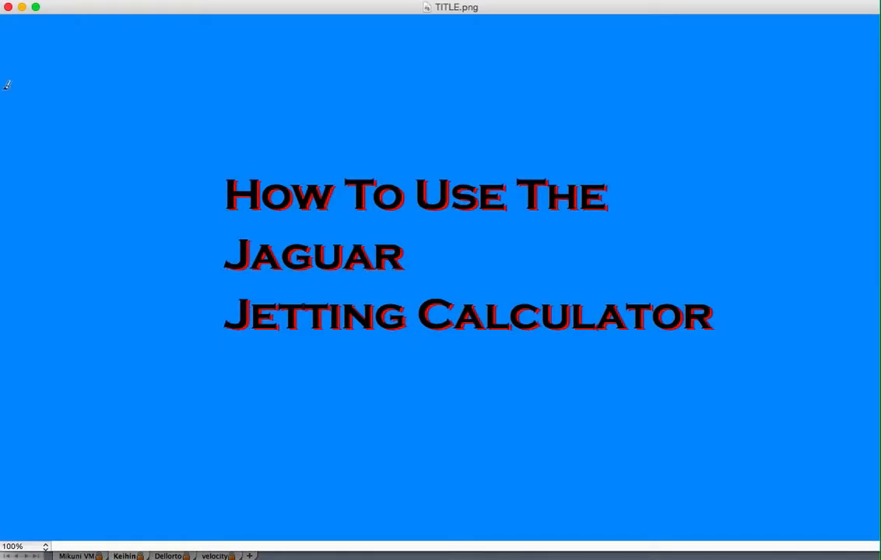
{"action": "mouse_move", "coordinate": [836, 500]}
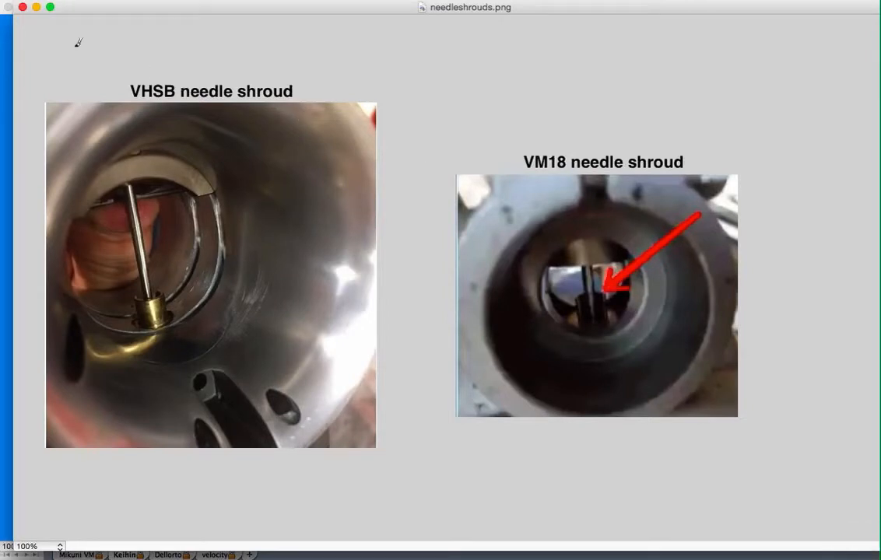
Close the needle shroud picture and show the Keihin sheet of JettingCalc54.xlsm
{"action": "left_click", "coordinate": [19, 7]}
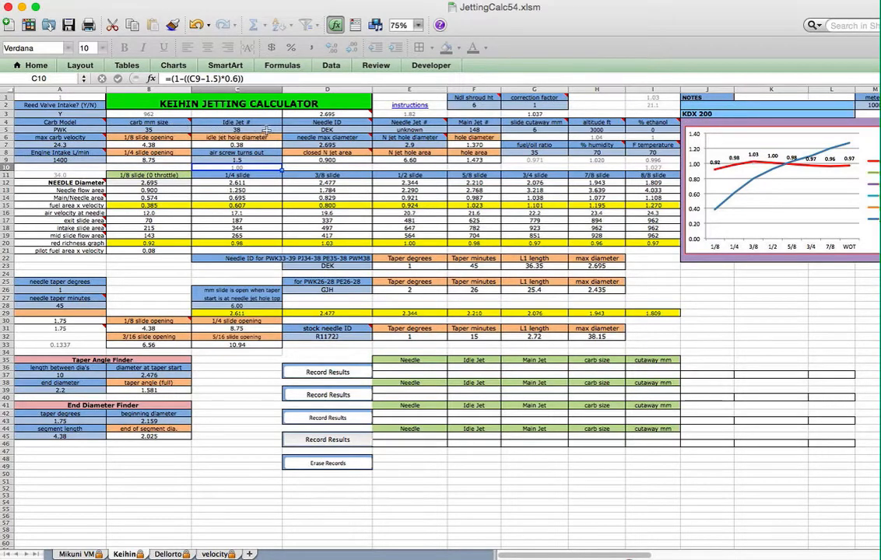
{"action": "mouse_move", "coordinate": [343, 198]}
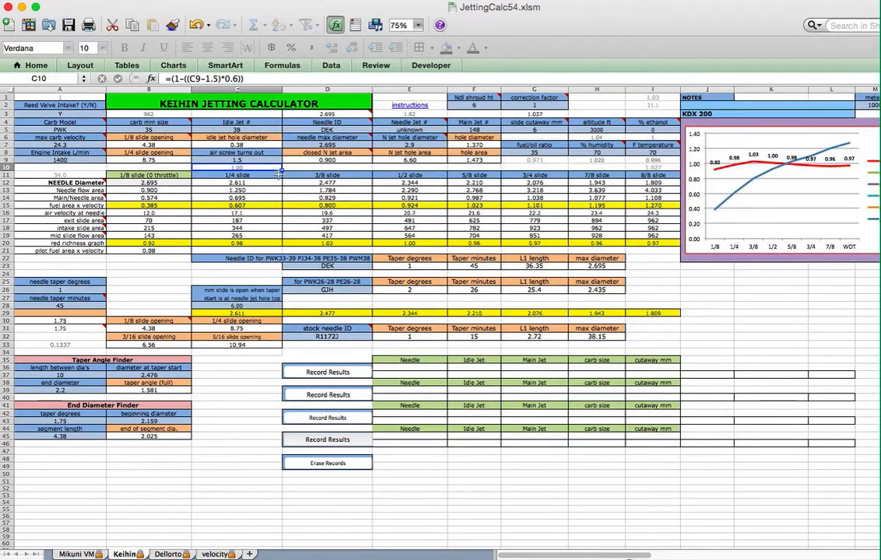
{"action": "mouse_move", "coordinate": [775, 186]}
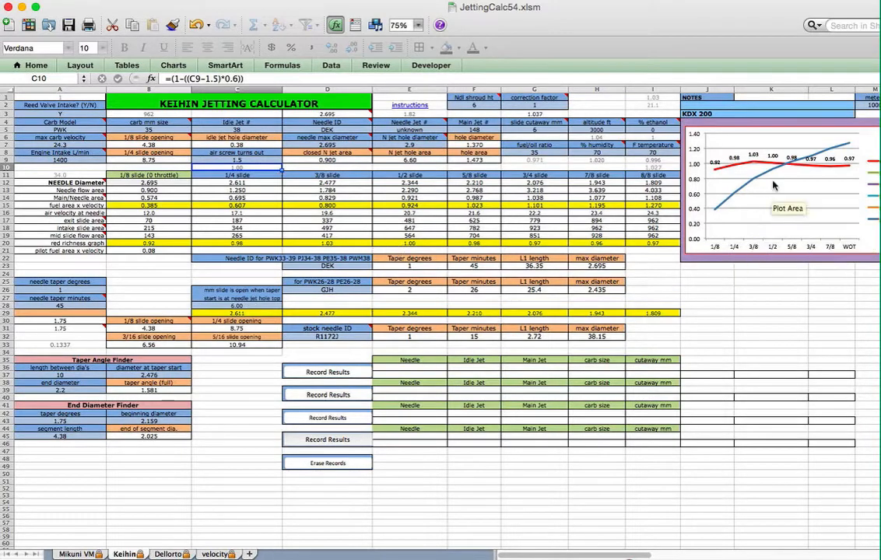
{"action": "mouse_move", "coordinate": [746, 187]}
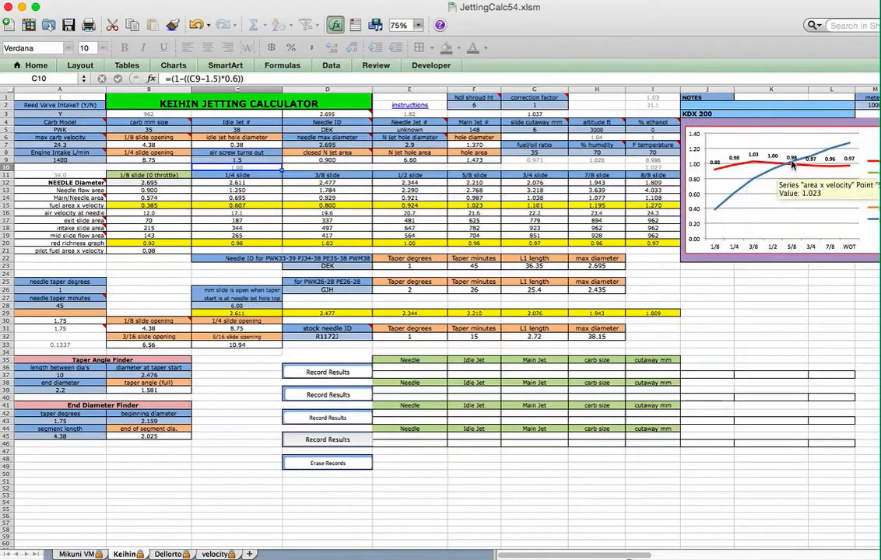
{"action": "mouse_move", "coordinate": [718, 257]}
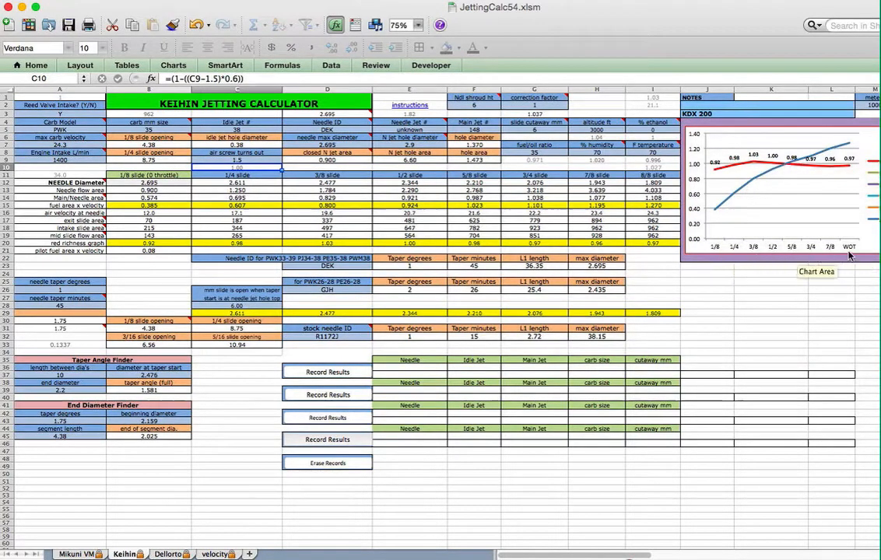
{"action": "mouse_move", "coordinate": [699, 233]}
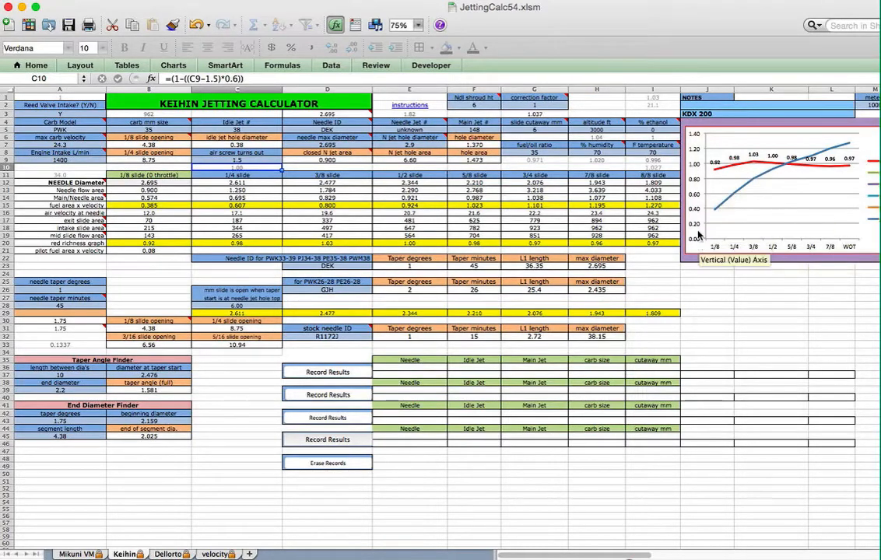
{"action": "mouse_move", "coordinate": [749, 139]}
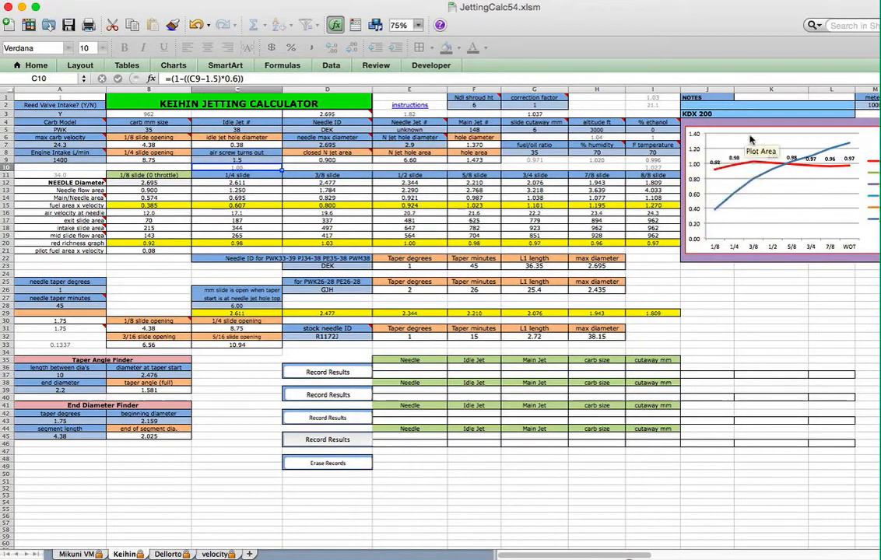
{"action": "mouse_move", "coordinate": [731, 167]}
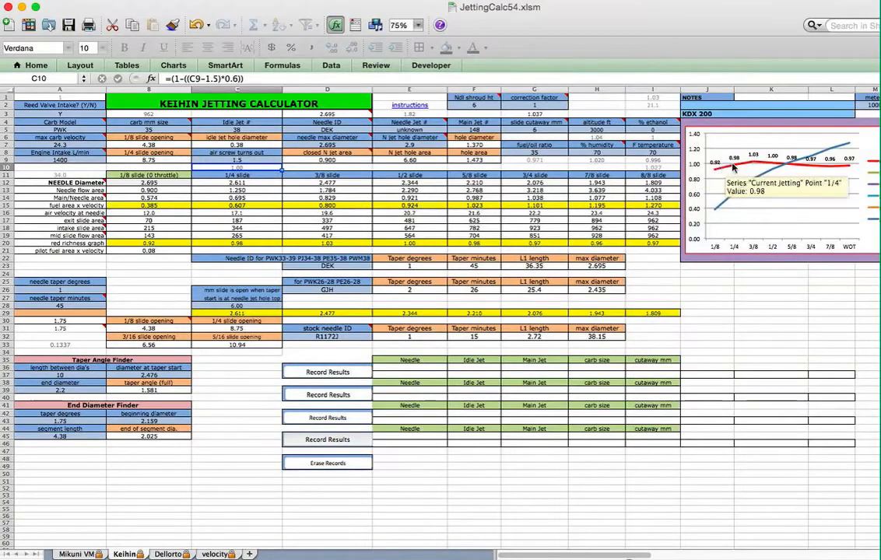
{"action": "mouse_move", "coordinate": [765, 186]}
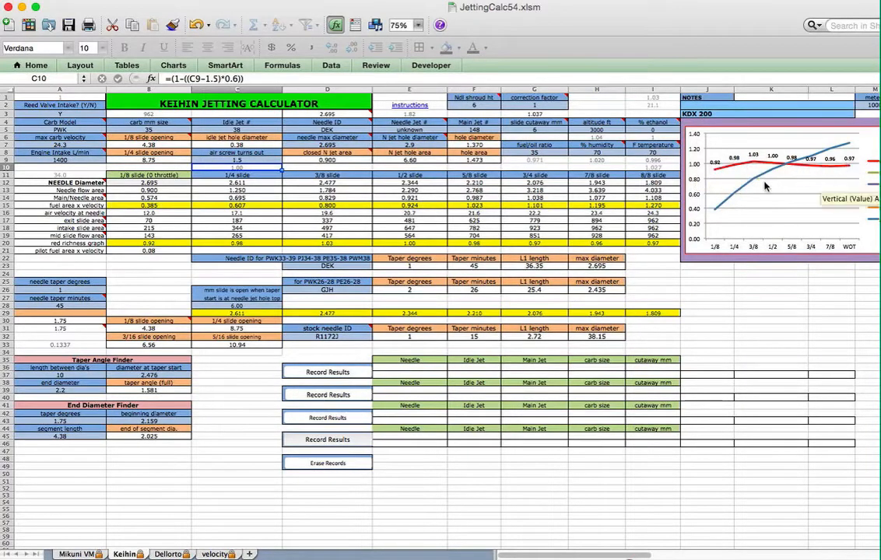
{"action": "mouse_move", "coordinate": [832, 168]}
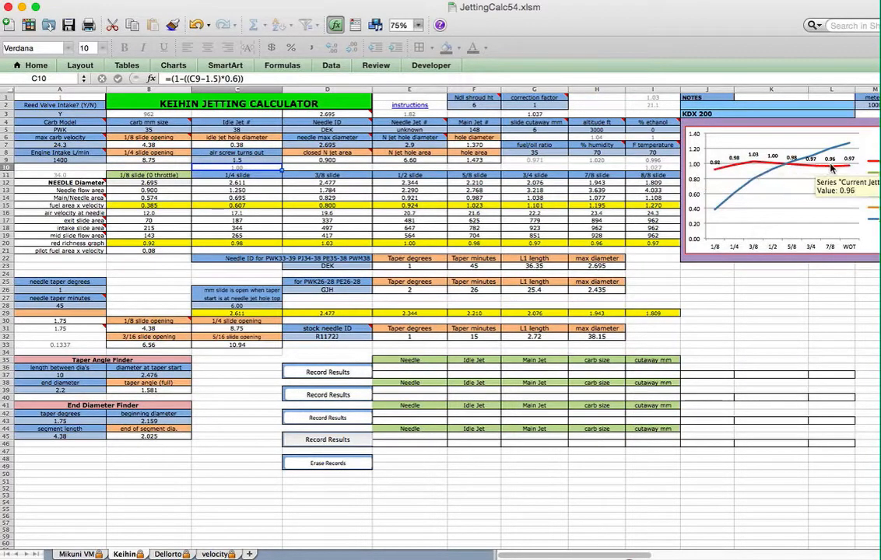
{"action": "mouse_move", "coordinate": [806, 172]}
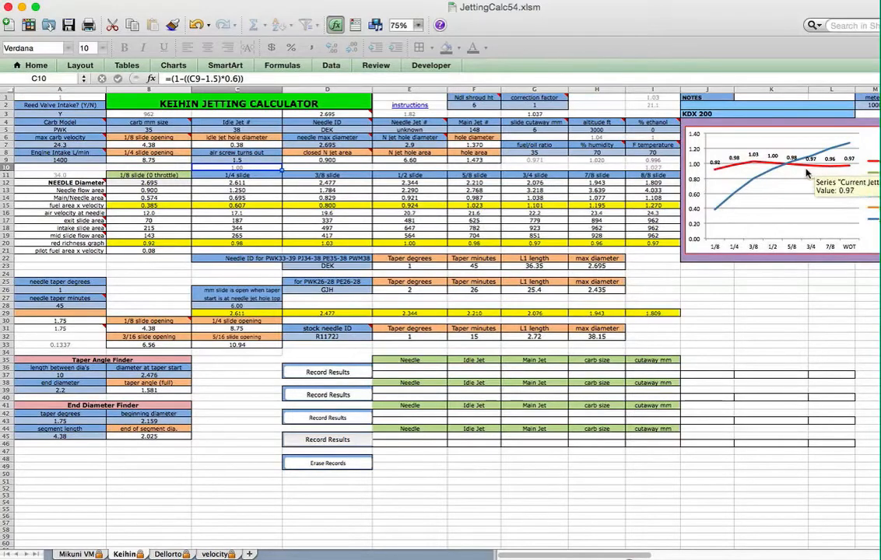
{"action": "mouse_move", "coordinate": [755, 165]}
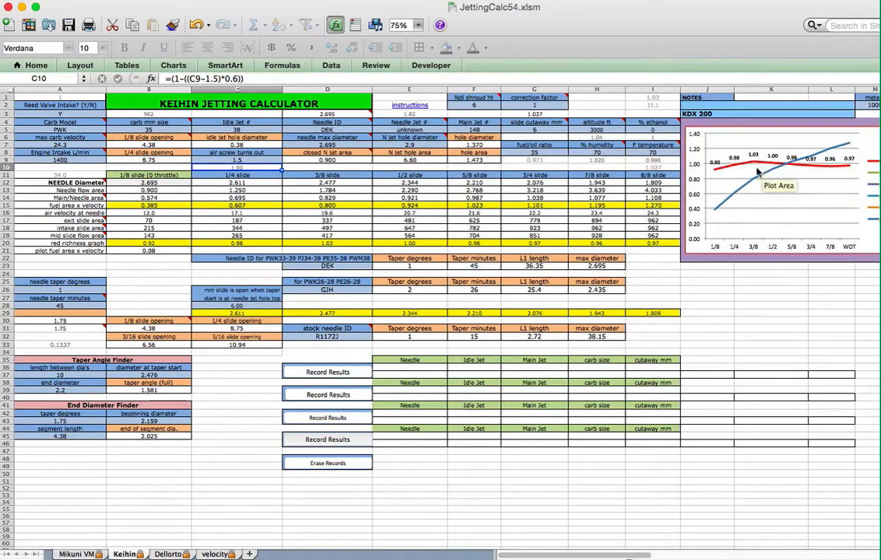
{"action": "mouse_move", "coordinate": [815, 177]}
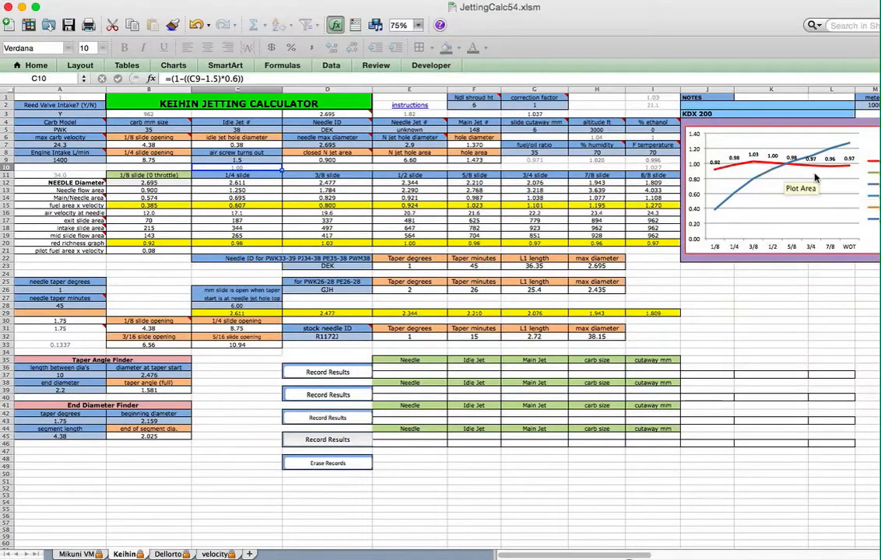
{"action": "mouse_move", "coordinate": [829, 169]}
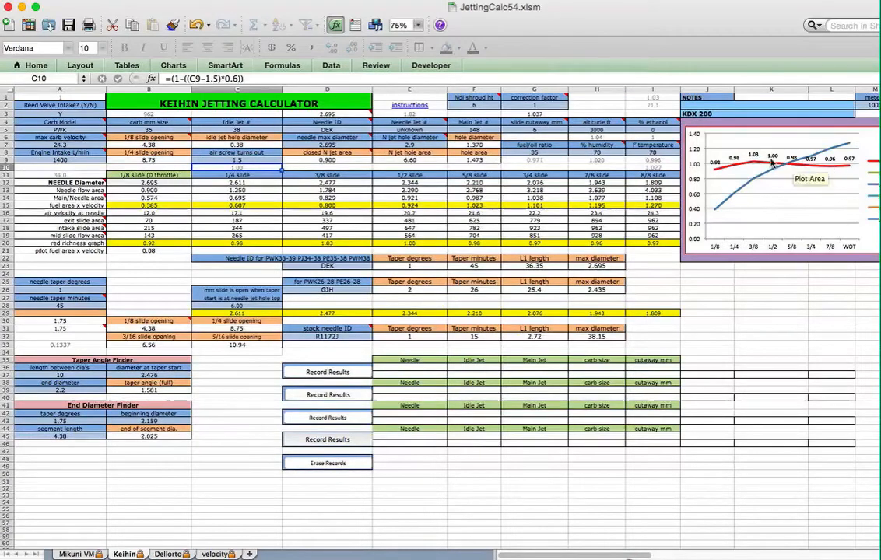
{"action": "mouse_move", "coordinate": [729, 174]}
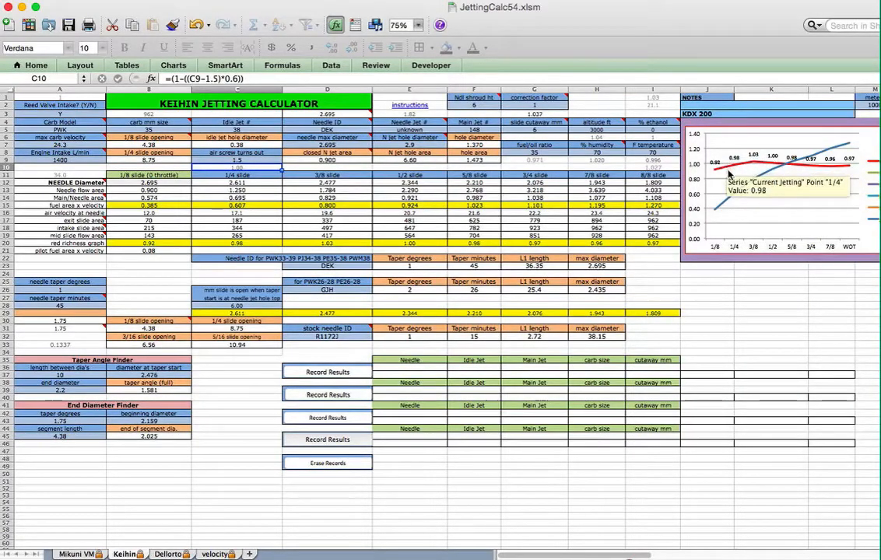
{"action": "mouse_move", "coordinate": [731, 181]}
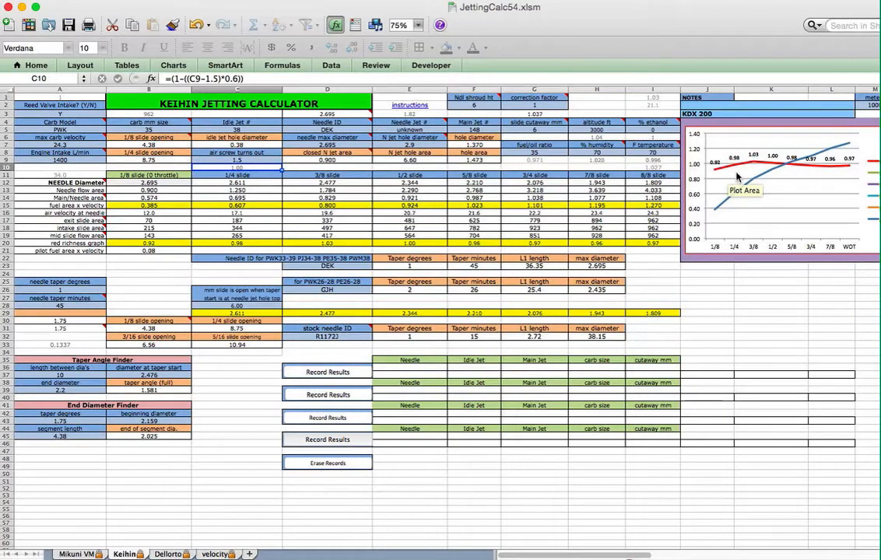
{"action": "mouse_move", "coordinate": [737, 147]}
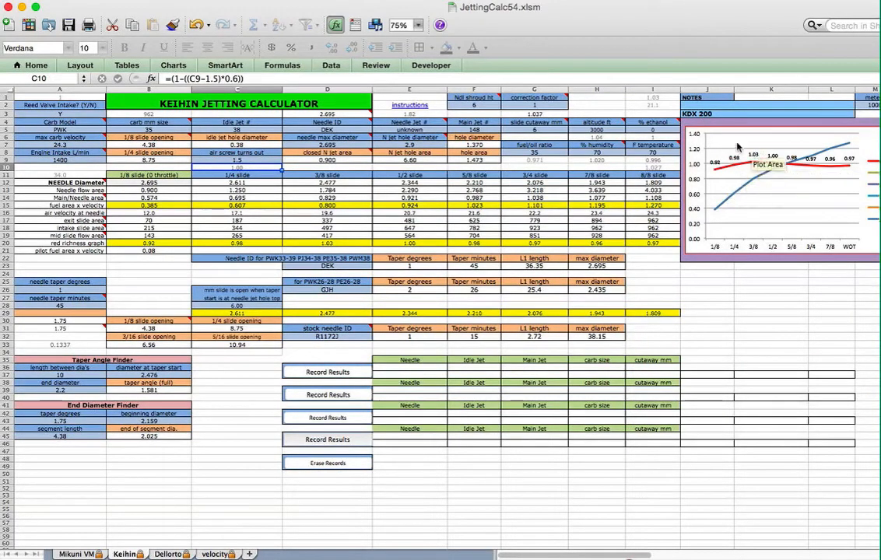
{"action": "mouse_move", "coordinate": [717, 185]}
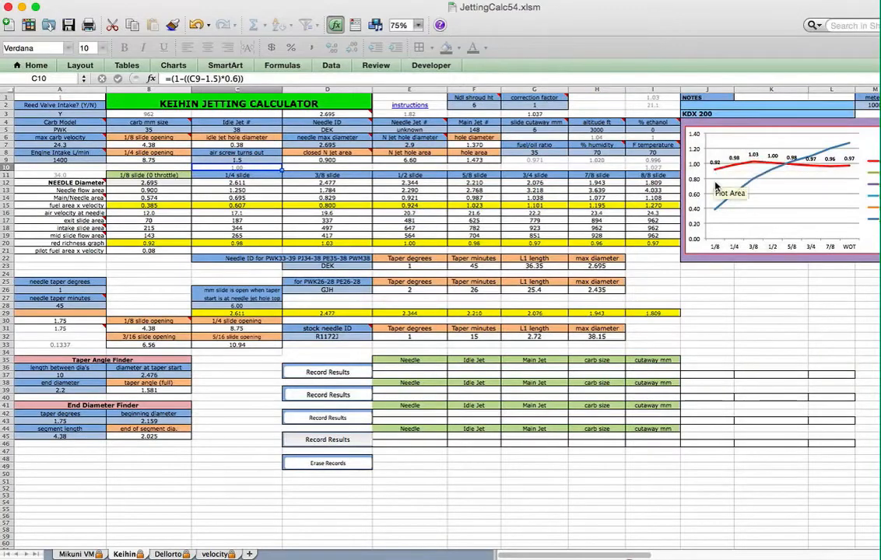
{"action": "mouse_move", "coordinate": [737, 184]}
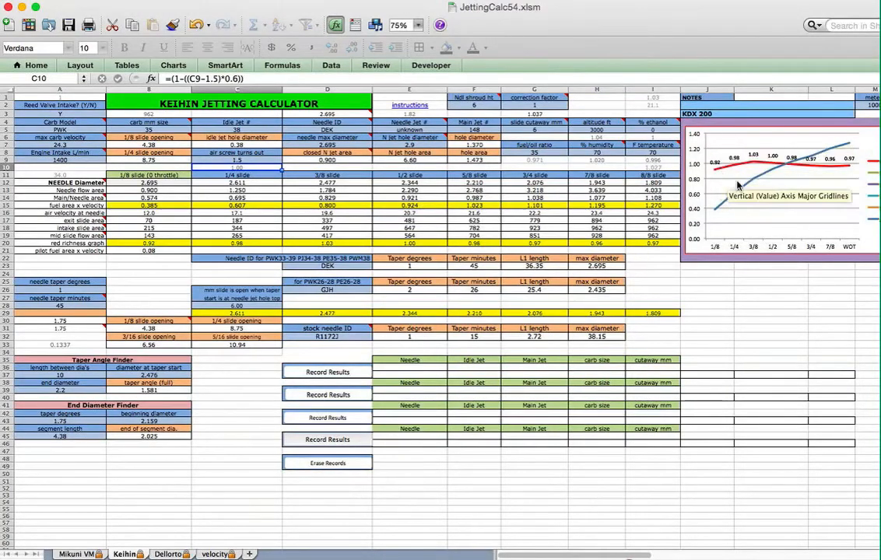
{"action": "mouse_move", "coordinate": [746, 186]}
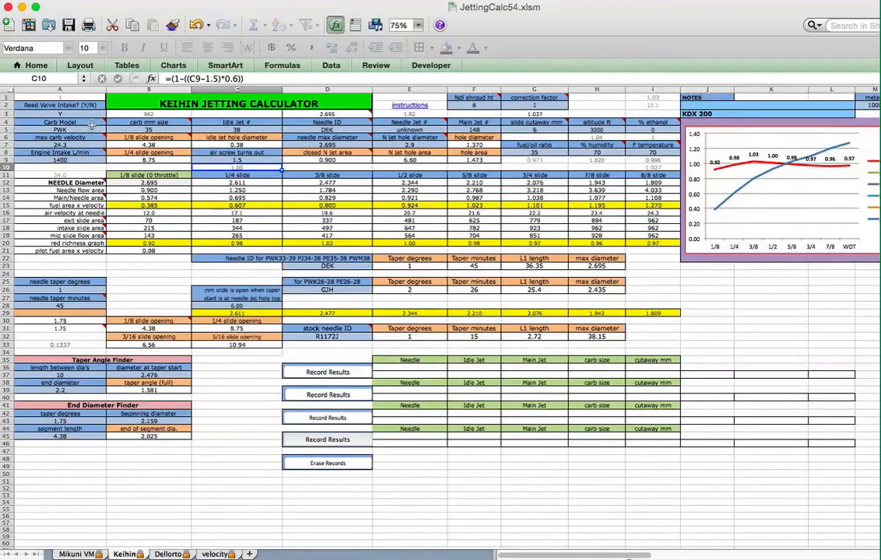
{"action": "mouse_move", "coordinate": [148, 122]}
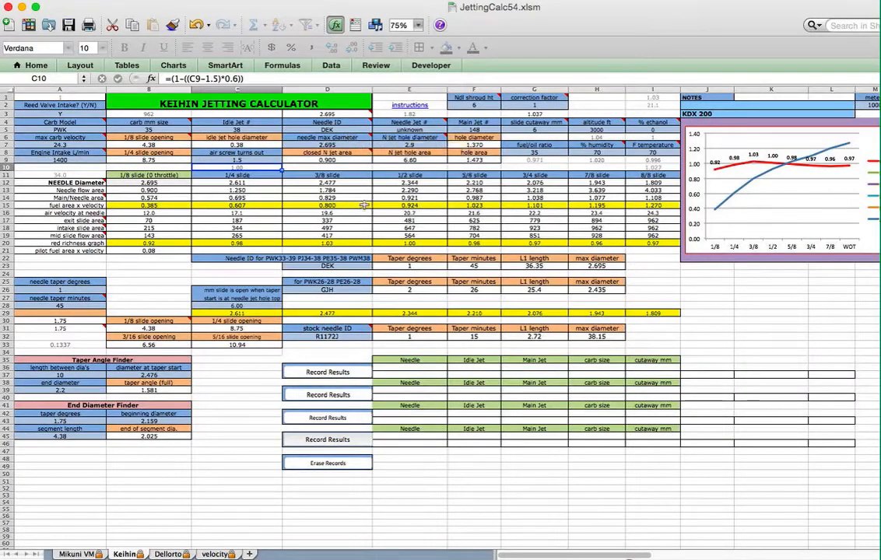
{"action": "mouse_move", "coordinate": [583, 345]}
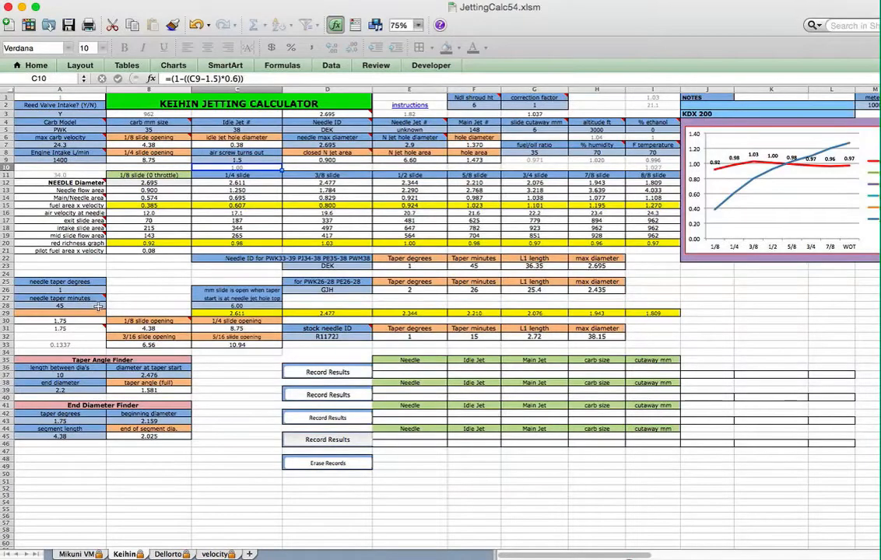
{"action": "mouse_move", "coordinate": [119, 309]}
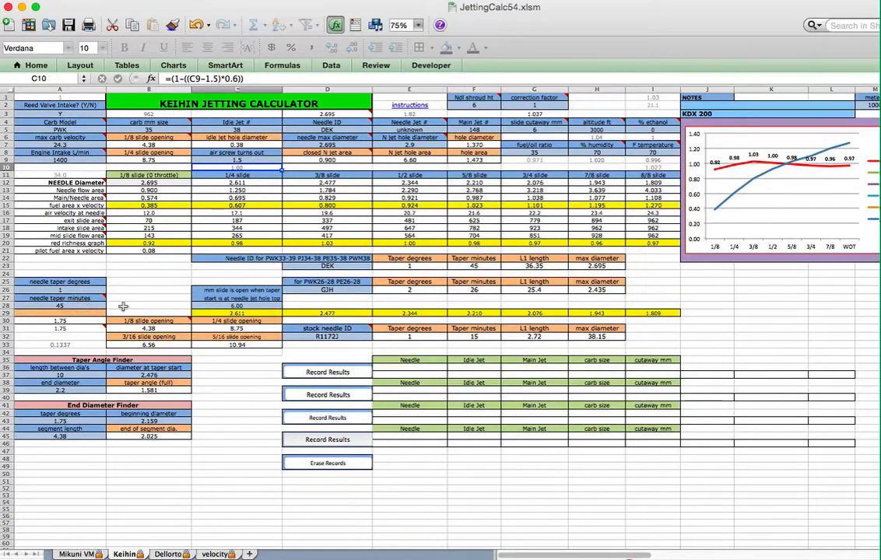
{"action": "mouse_move", "coordinate": [187, 278]}
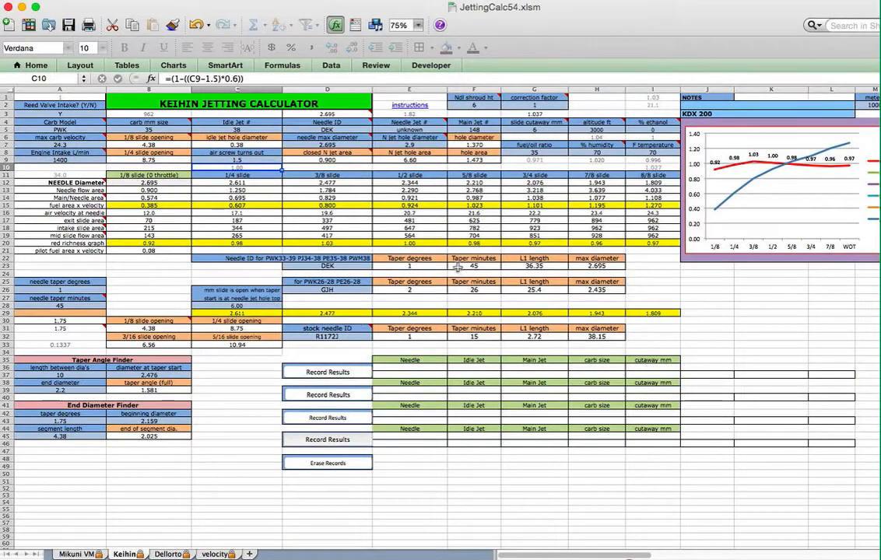
{"action": "mouse_move", "coordinate": [548, 274]}
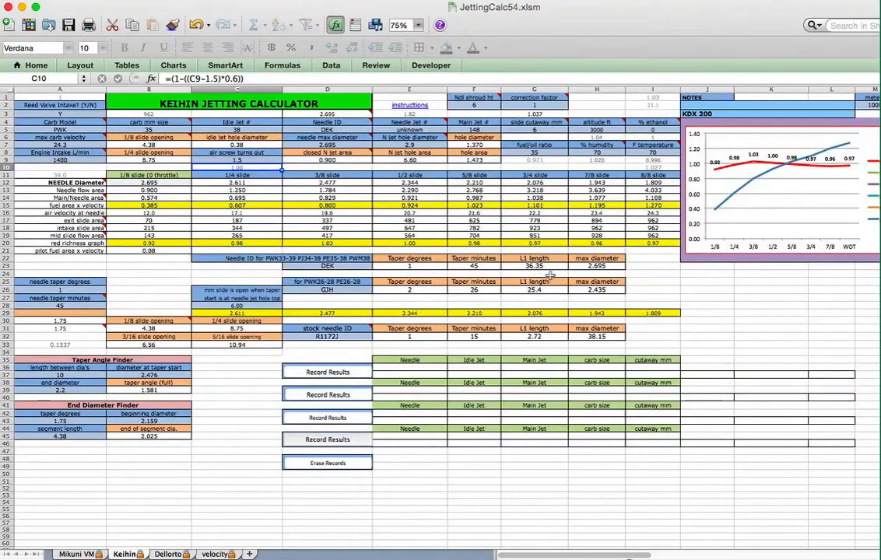
{"action": "mouse_move", "coordinate": [614, 271]}
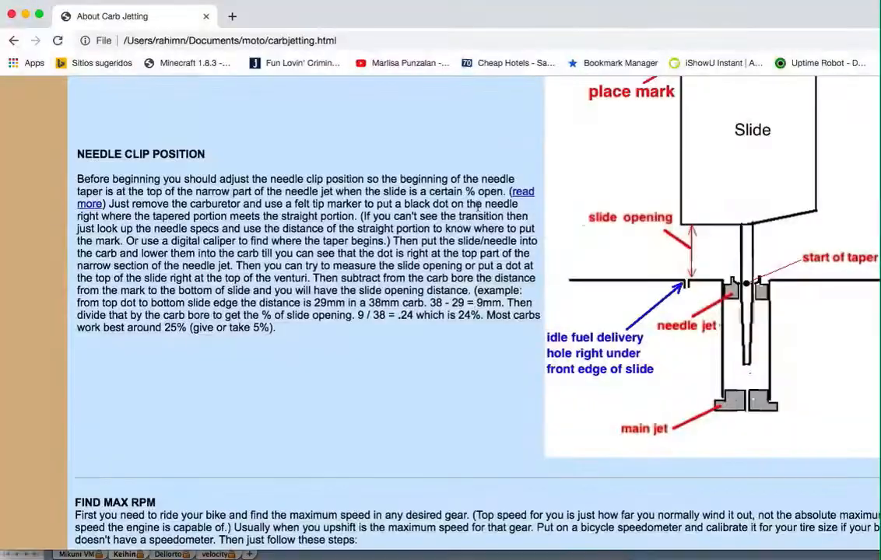
Scroll the carb jetting page down to the NEEDLE CLIP POSITION slide diagram
{"action": "scroll", "scroll_direction": "down", "scroll_amount": 3}
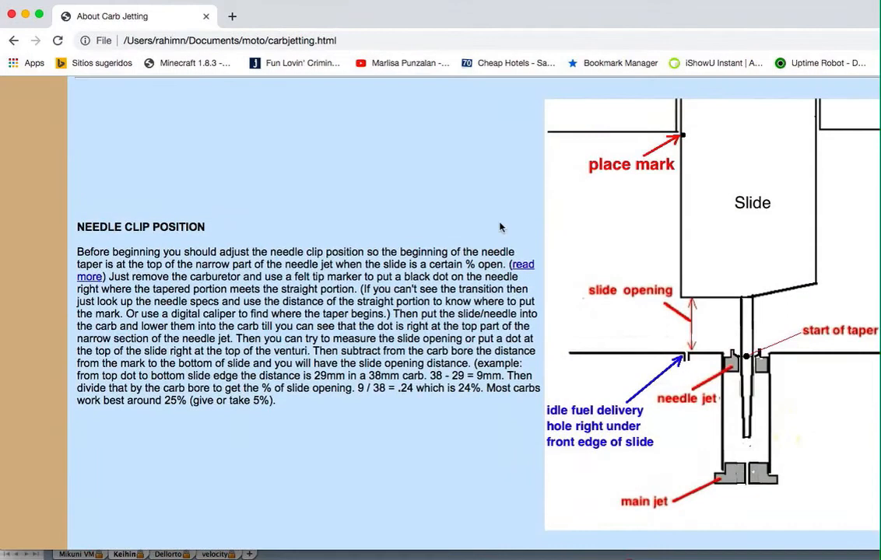
{"action": "mouse_move", "coordinate": [697, 314]}
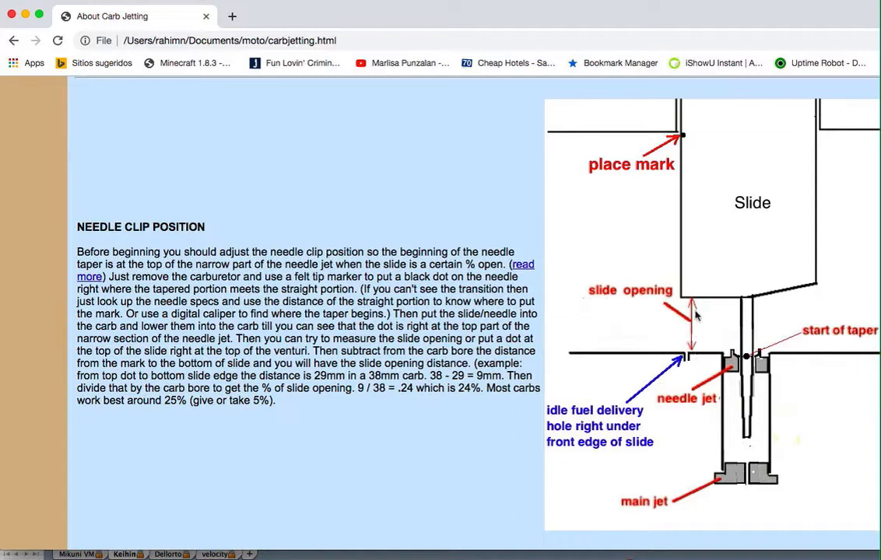
{"action": "mouse_move", "coordinate": [745, 360]}
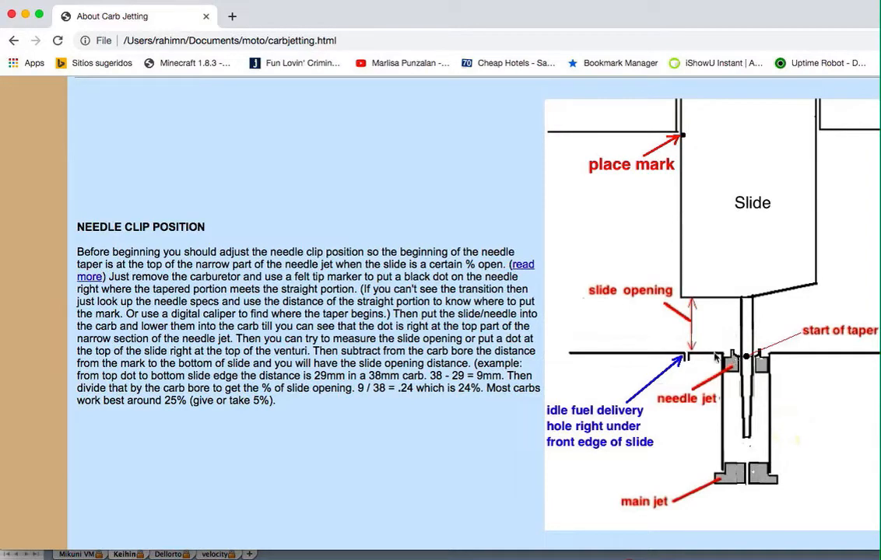
{"action": "mouse_move", "coordinate": [553, 278]}
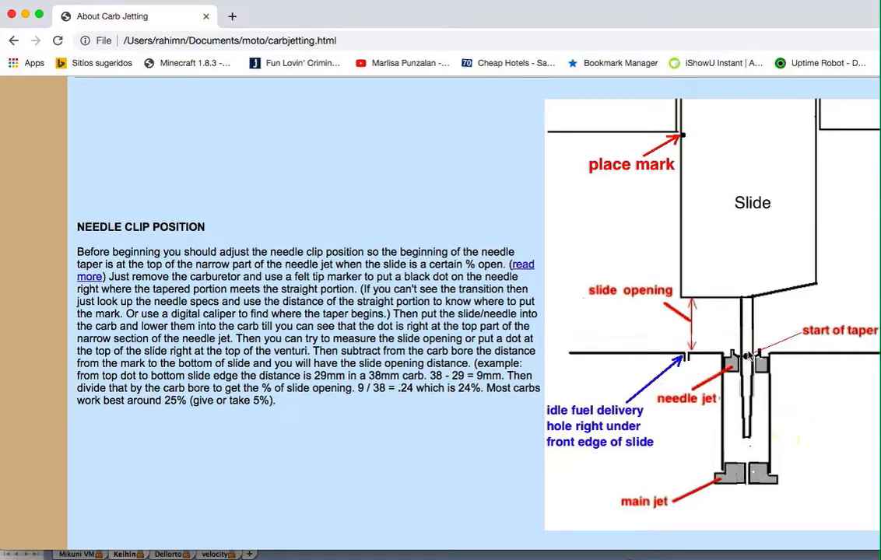
{"action": "mouse_move", "coordinate": [691, 226]}
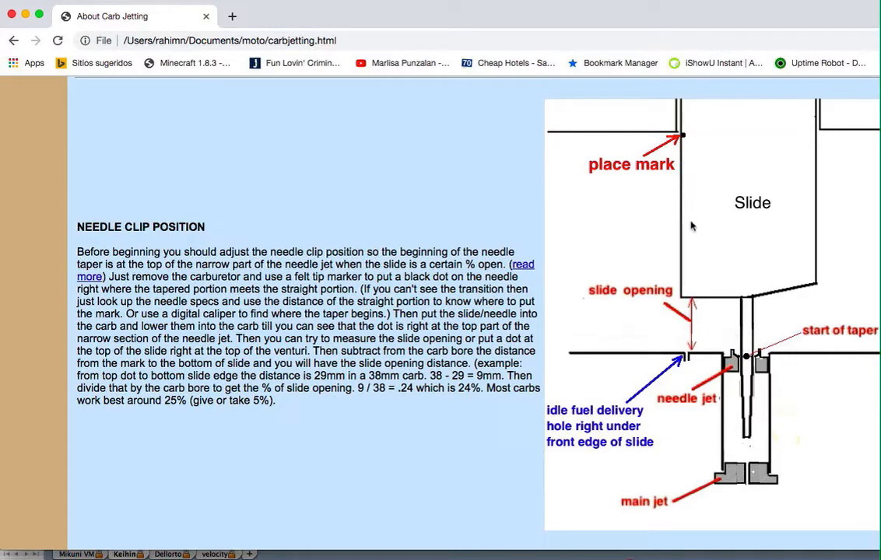
{"action": "mouse_move", "coordinate": [693, 325]}
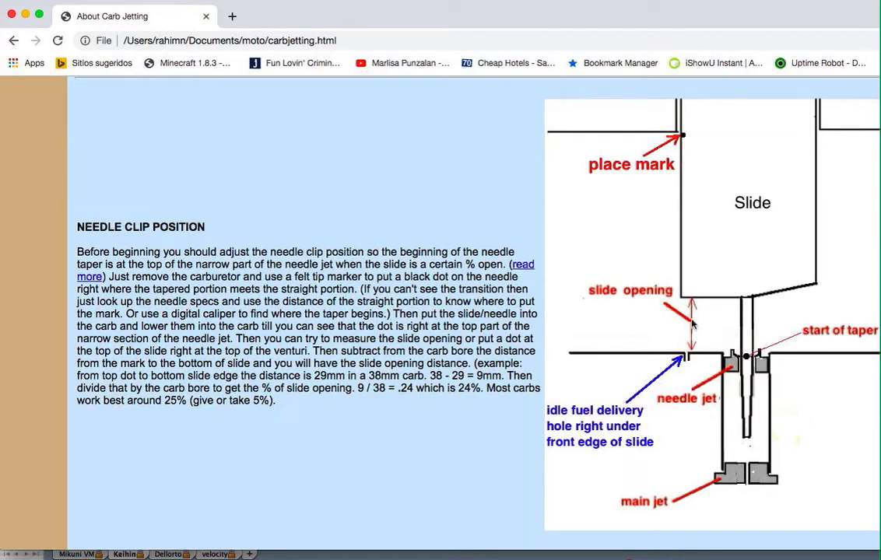
{"action": "mouse_move", "coordinate": [757, 329]}
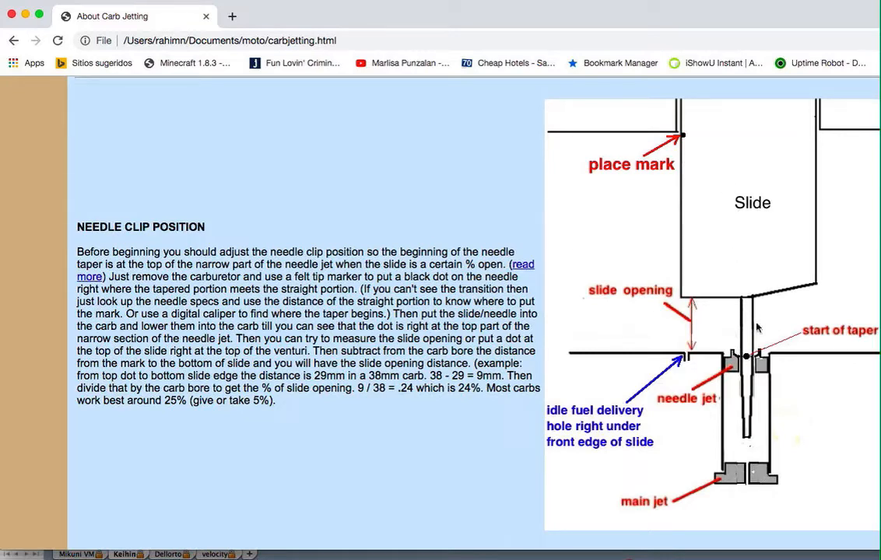
{"action": "mouse_move", "coordinate": [747, 366]}
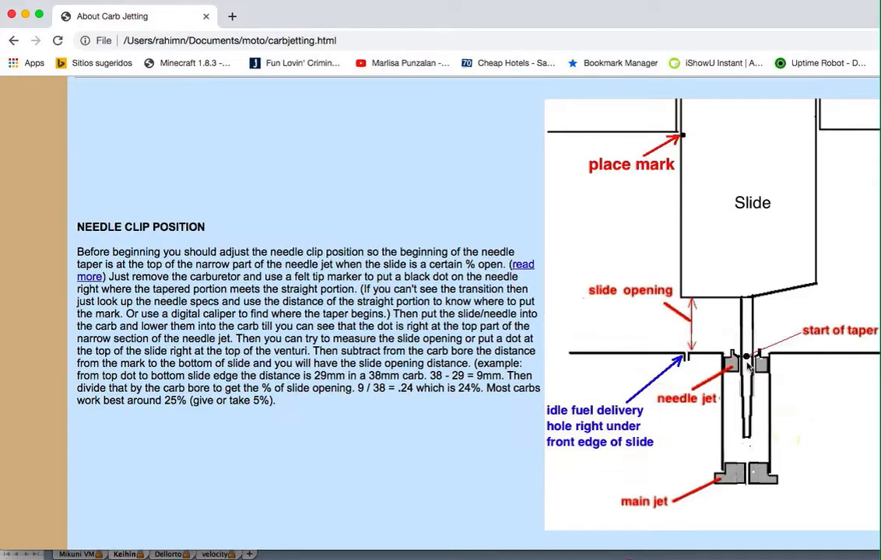
{"action": "mouse_move", "coordinate": [683, 138]}
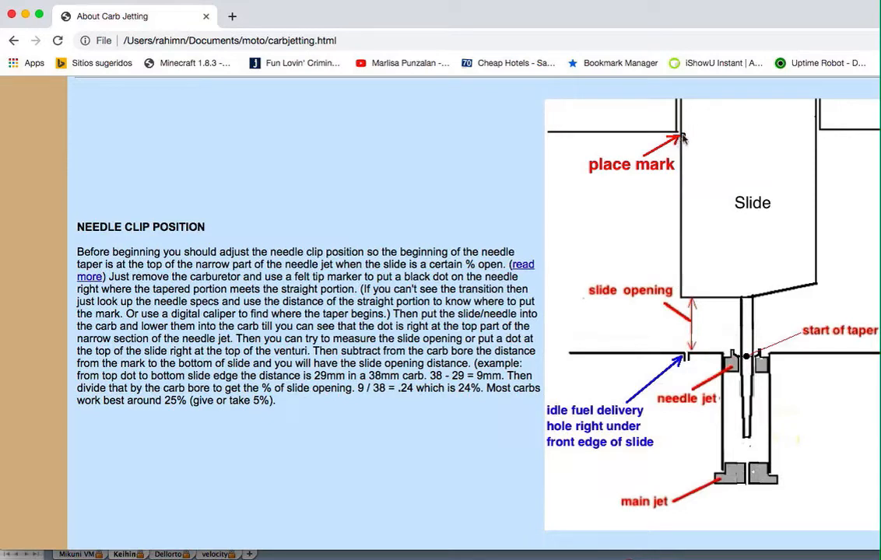
{"action": "mouse_move", "coordinate": [692, 296]}
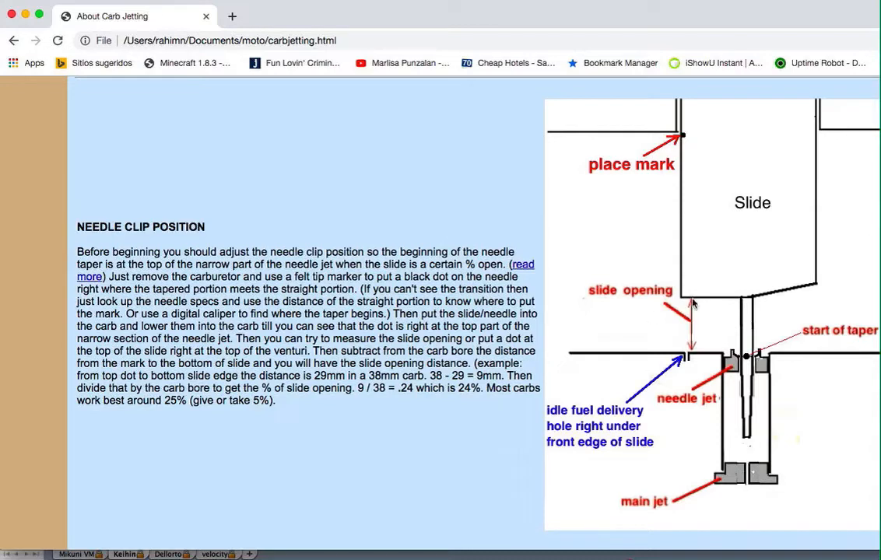
{"action": "mouse_move", "coordinate": [582, 308]}
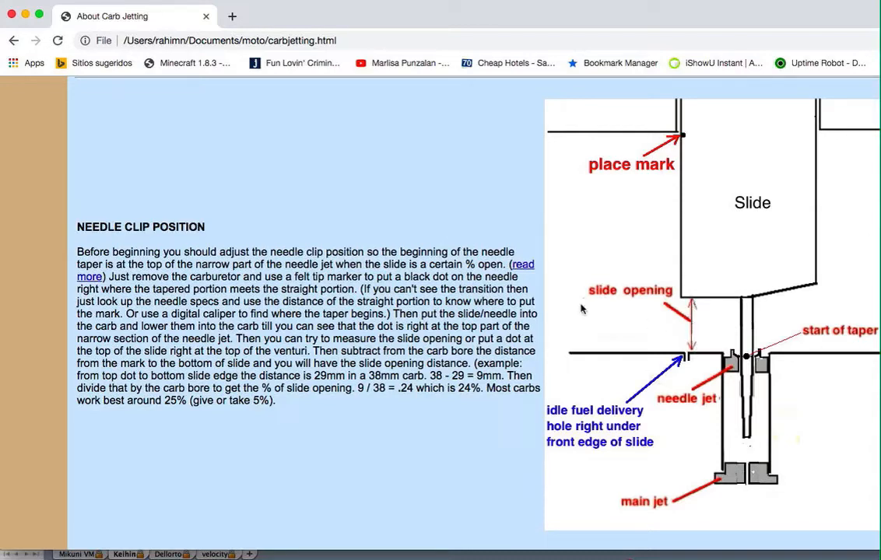
{"action": "mouse_move", "coordinate": [556, 293]}
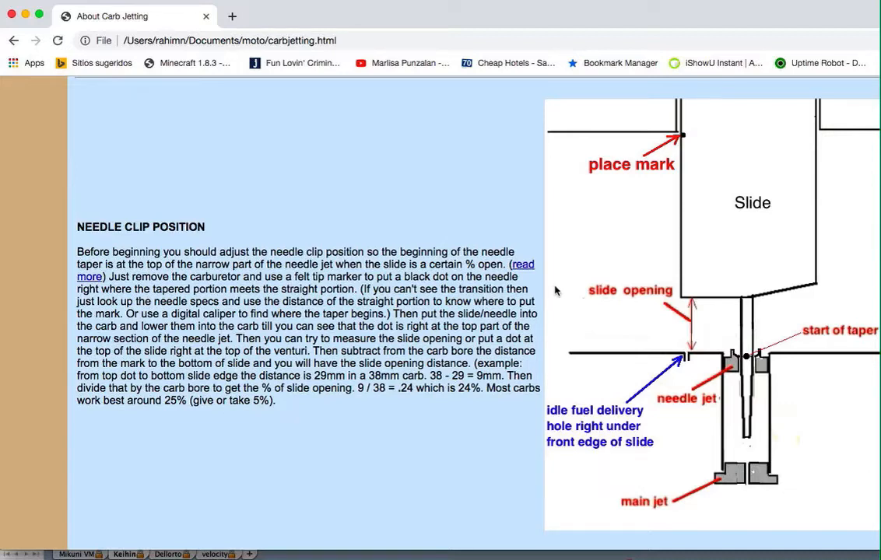
{"action": "mouse_move", "coordinate": [562, 297]}
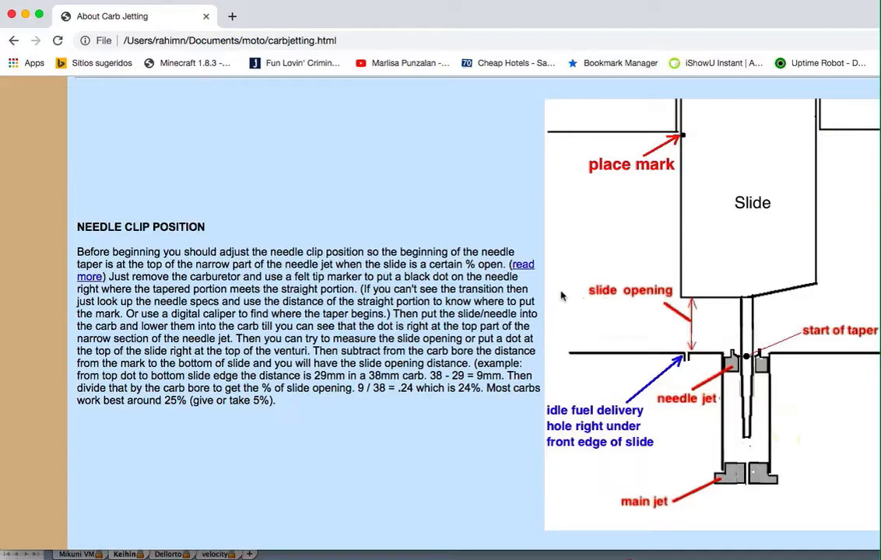
{"action": "mouse_move", "coordinate": [623, 373]}
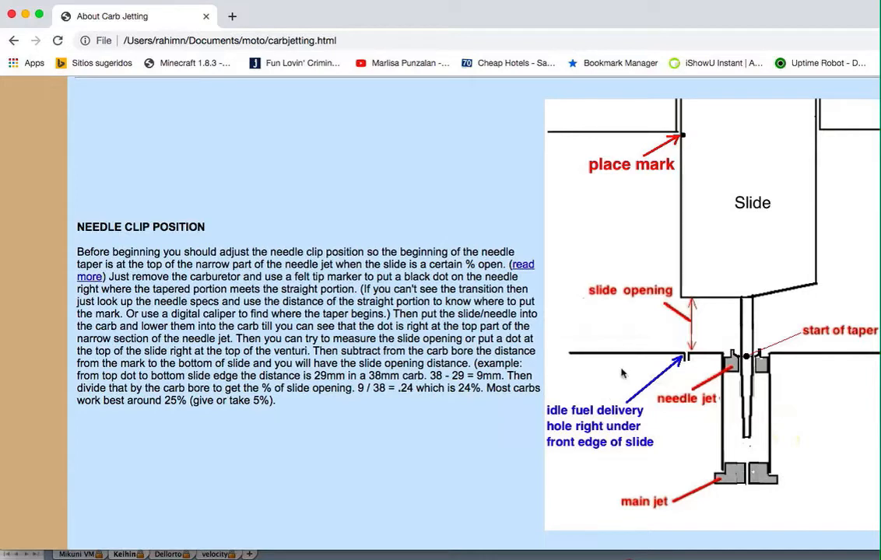
{"action": "mouse_move", "coordinate": [613, 351]}
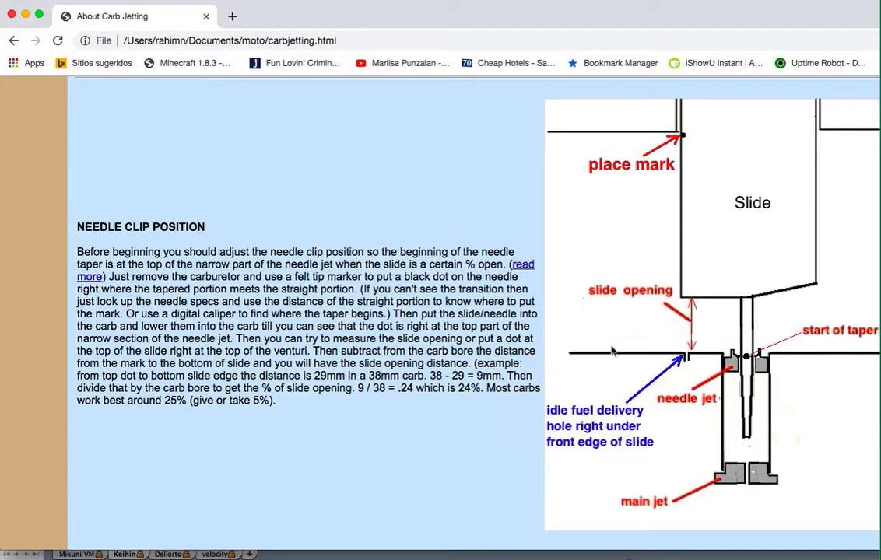
{"action": "mouse_move", "coordinate": [611, 341]}
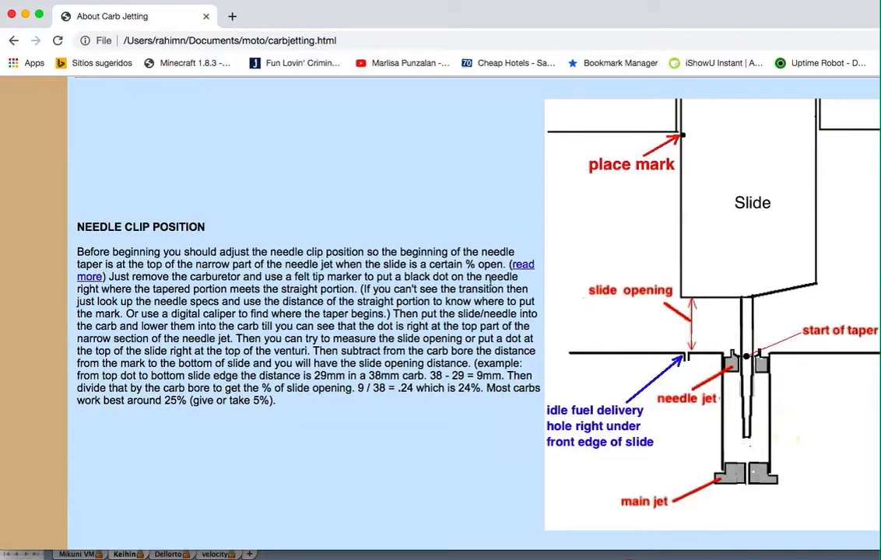
{"action": "mouse_move", "coordinate": [708, 354]}
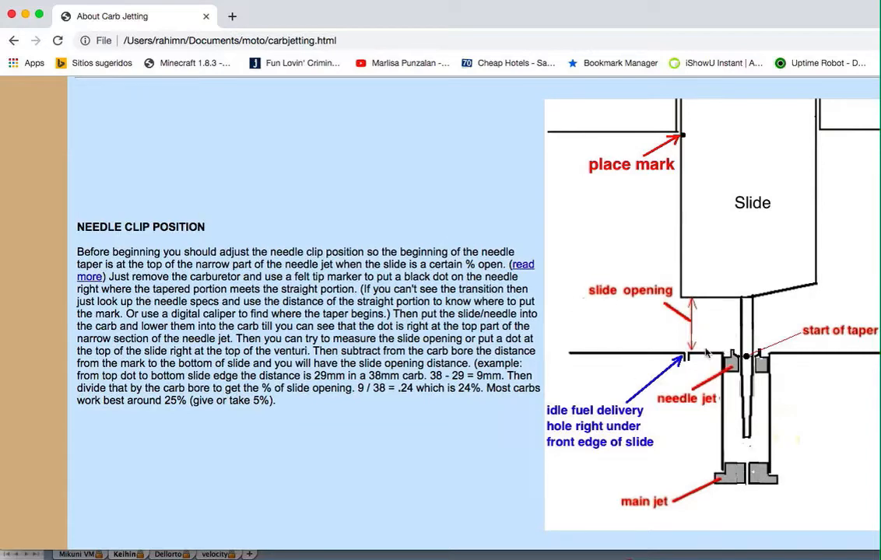
{"action": "mouse_move", "coordinate": [732, 344]}
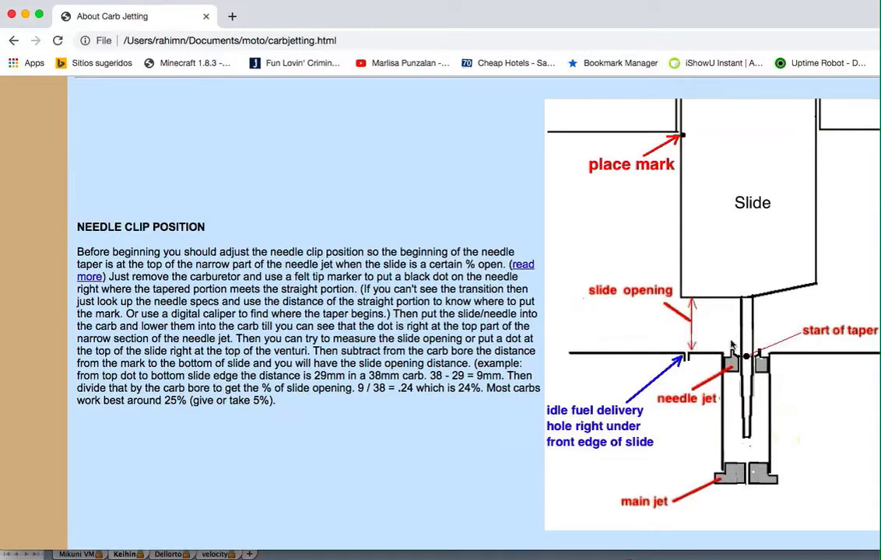
{"action": "mouse_move", "coordinate": [124, 88]}
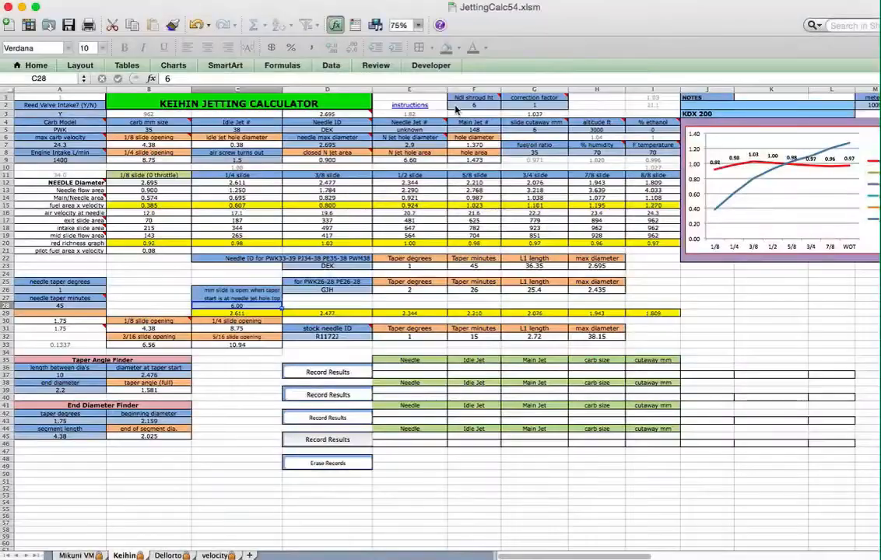
Return to the Keihin sheet and check needle shroud height 6 and slide opening 6.00
{"action": "left_click", "coordinate": [473, 105]}
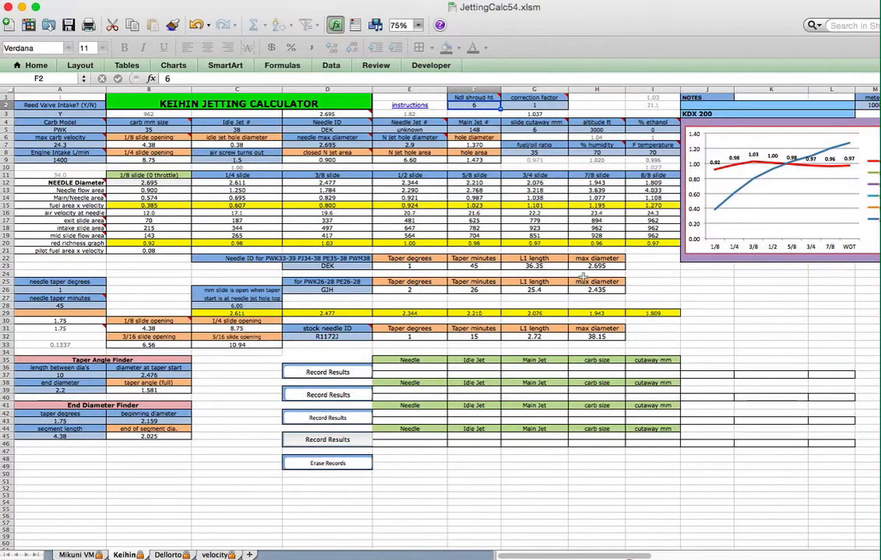
{"action": "mouse_move", "coordinate": [829, 156]}
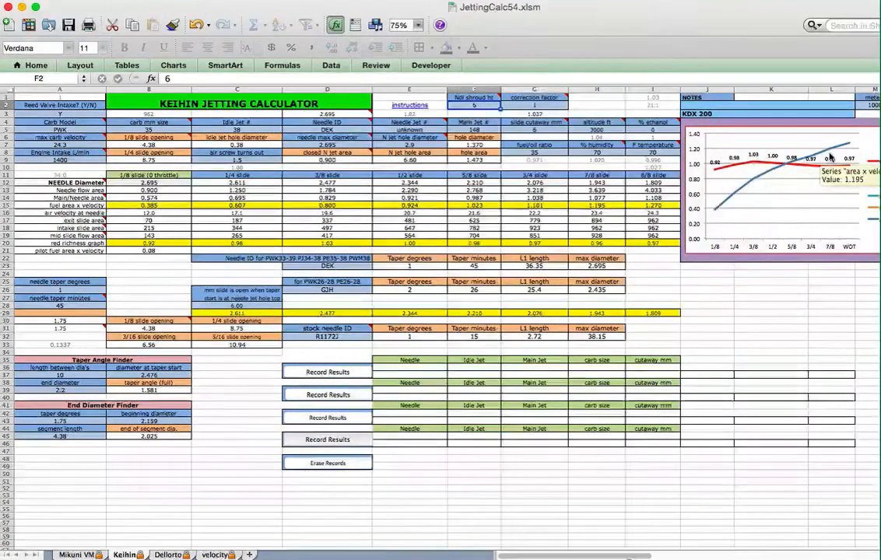
{"action": "mouse_move", "coordinate": [730, 175]}
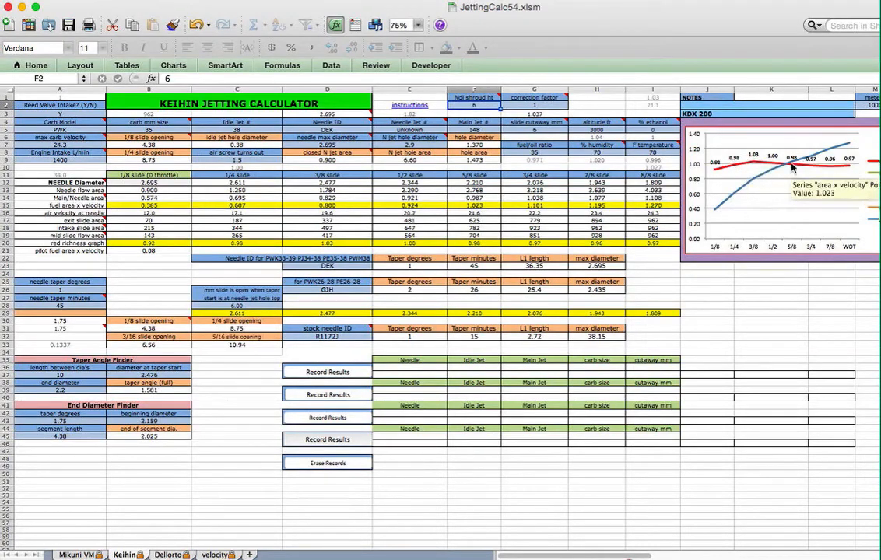
{"action": "mouse_move", "coordinate": [764, 161]}
{"action": "type", "text": "8"}
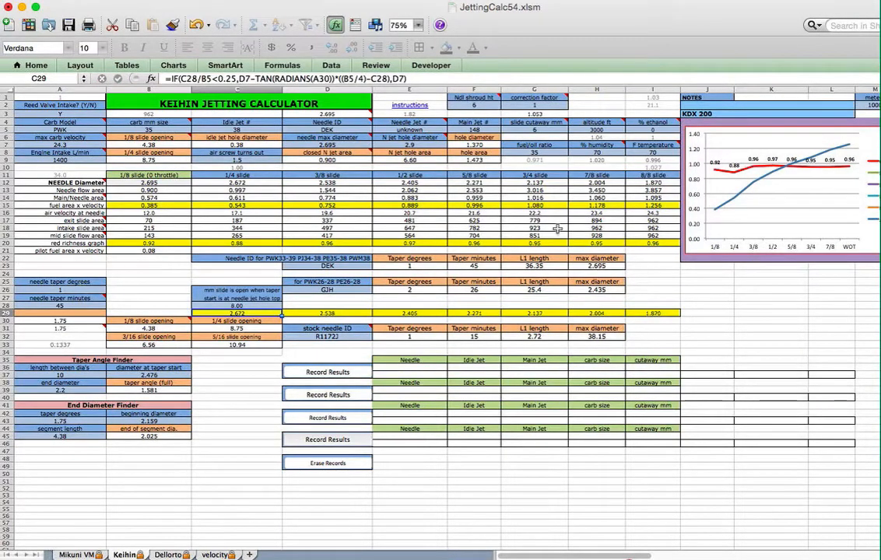
Inspect the formula behind the needle diameter row after setting taper start to 8
{"action": "left_click", "coordinate": [238, 306]}
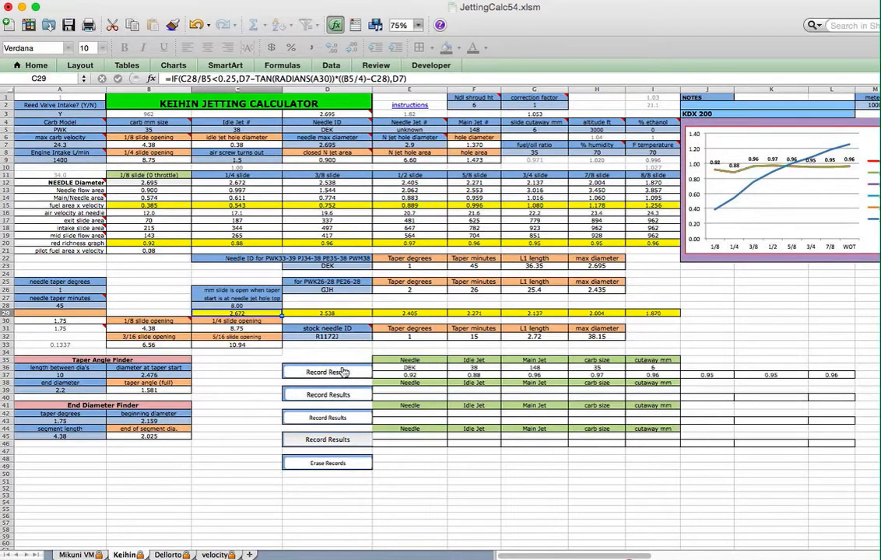
{"action": "mouse_move", "coordinate": [804, 175]}
{"action": "type", "text": "34"}
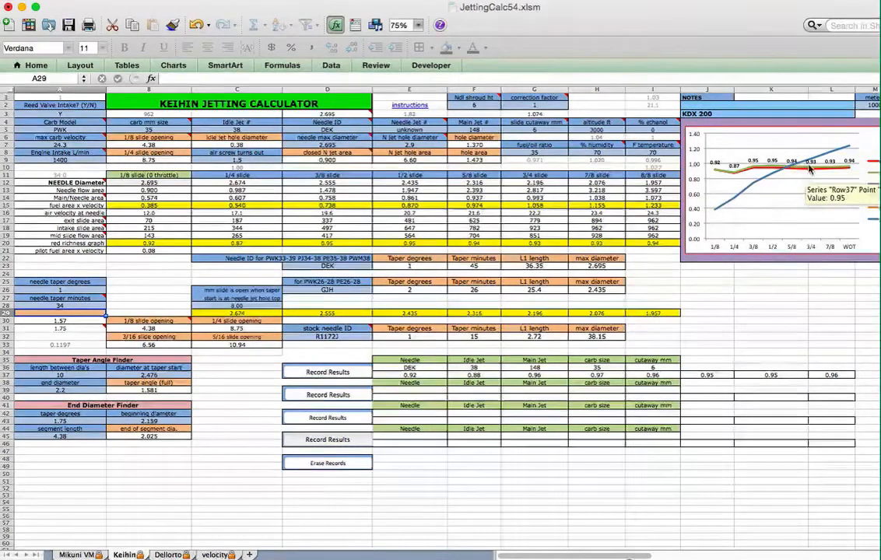
{"action": "mouse_move", "coordinate": [801, 177]}
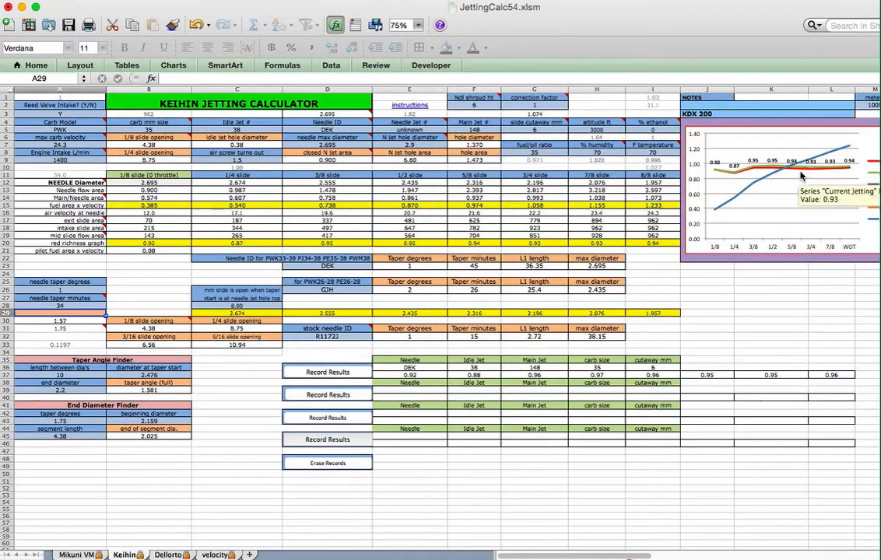
{"action": "mouse_move", "coordinate": [788, 175]}
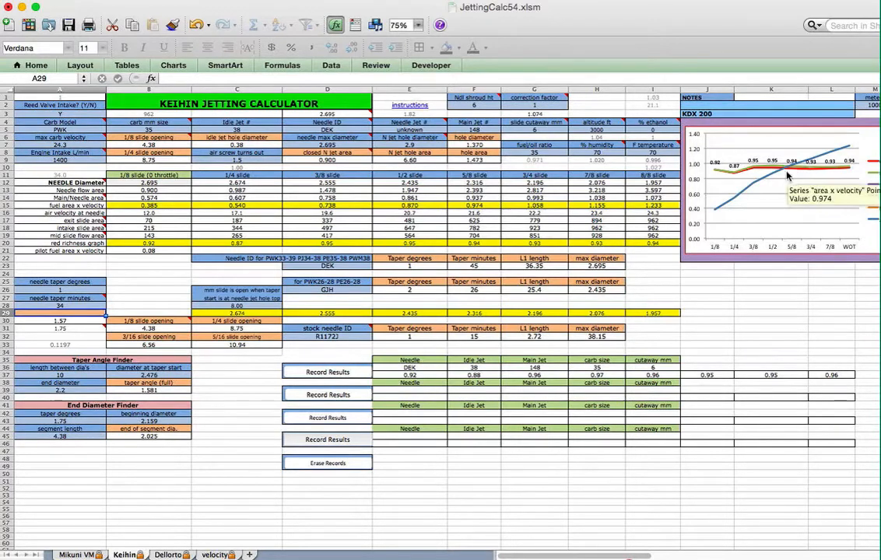
{"action": "mouse_move", "coordinate": [844, 169]}
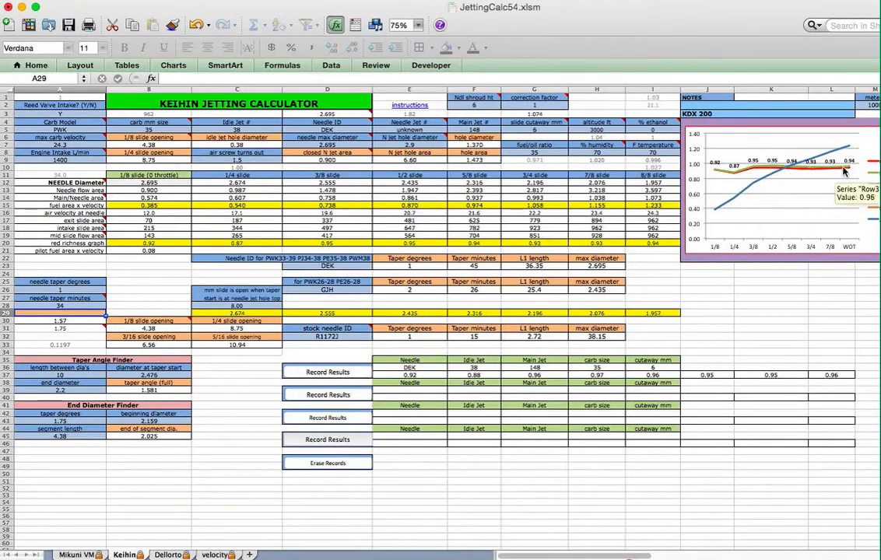
{"action": "mouse_move", "coordinate": [759, 256]}
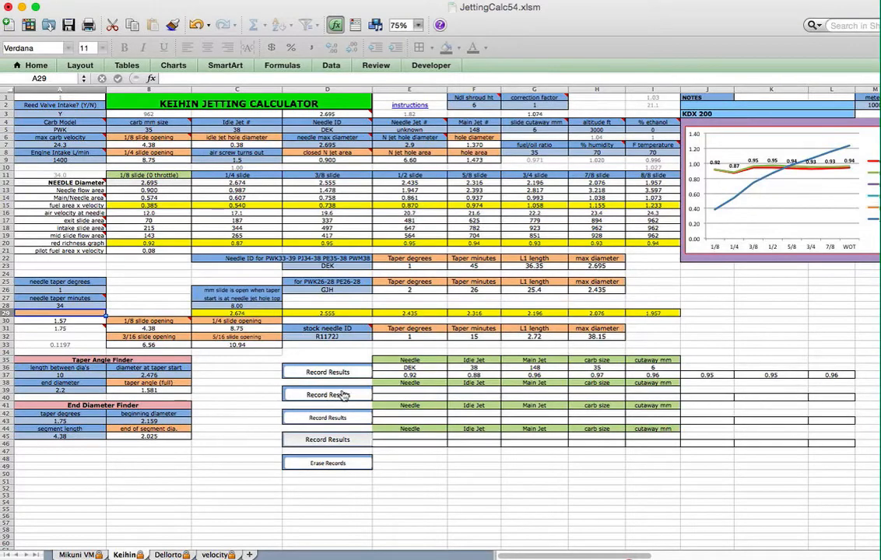
Record the second richness result and begin changing needle max diameter to 2.795
{"action": "left_click", "coordinate": [326, 395]}
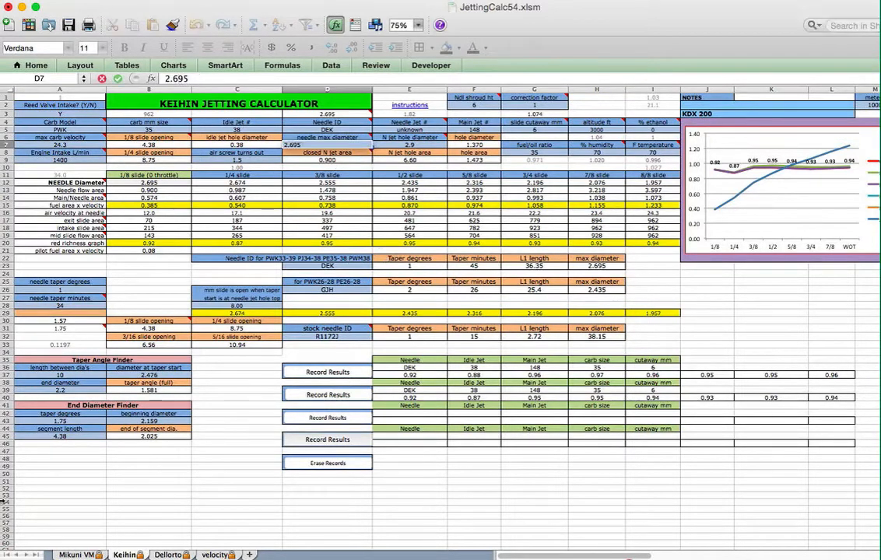
{"action": "left_click", "coordinate": [326, 153]}
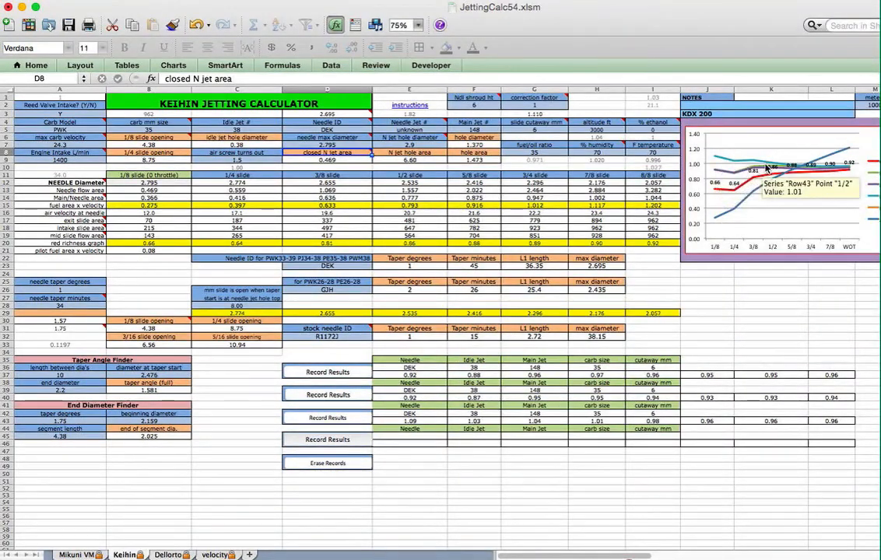
{"action": "mouse_move", "coordinate": [657, 269]}
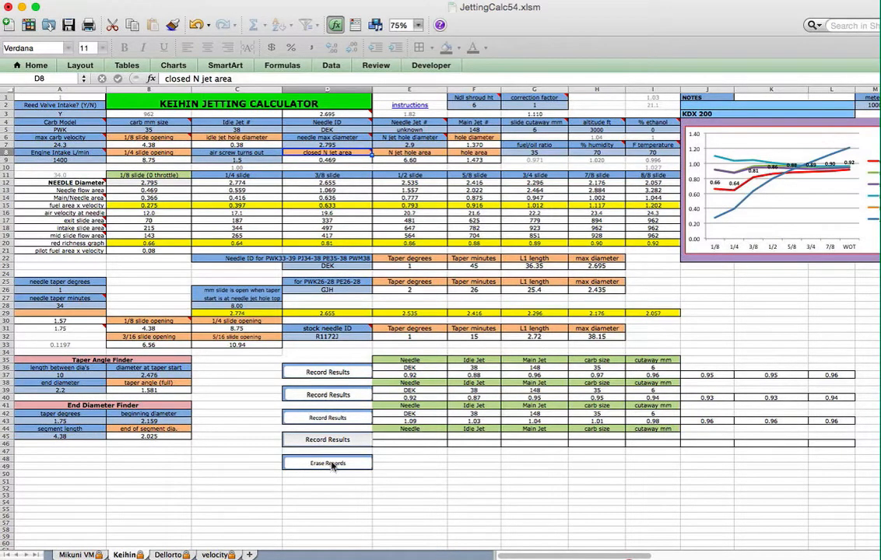
{"action": "mouse_move", "coordinate": [384, 458]}
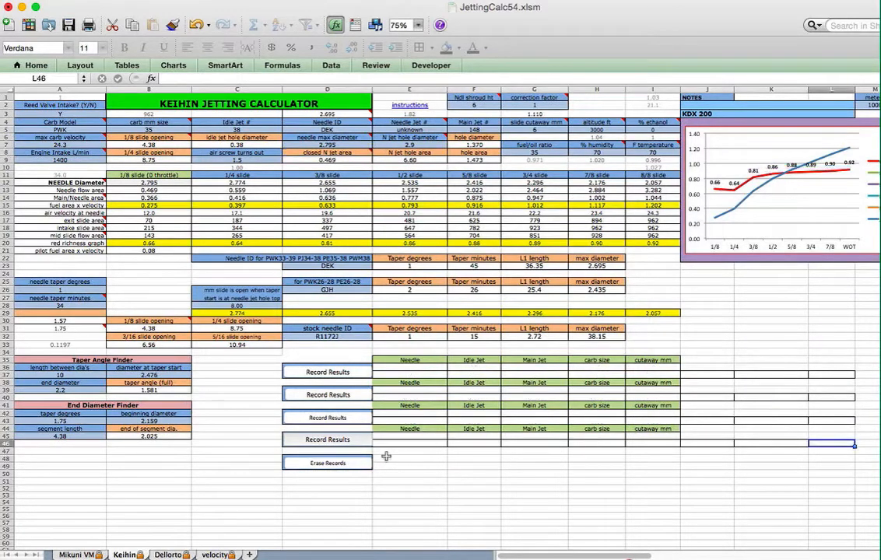
{"action": "mouse_move", "coordinate": [494, 446]}
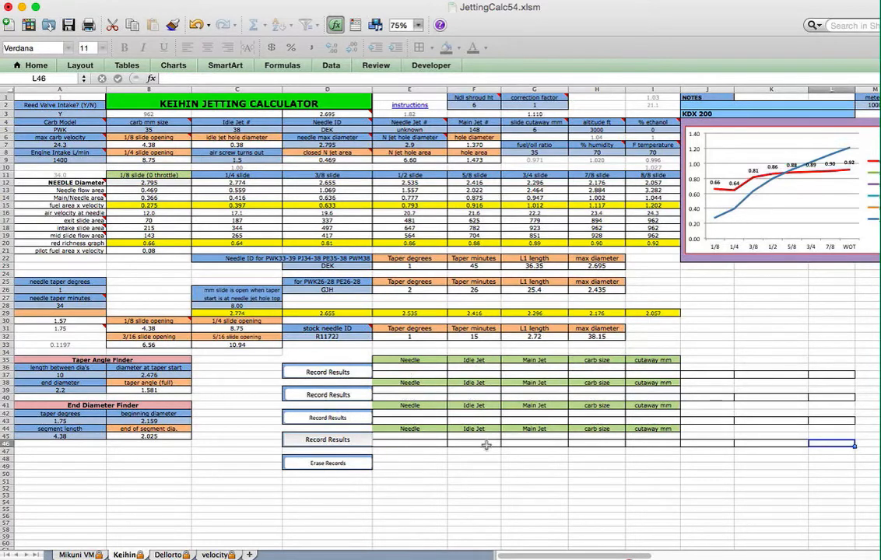
{"action": "mouse_move", "coordinate": [484, 456]}
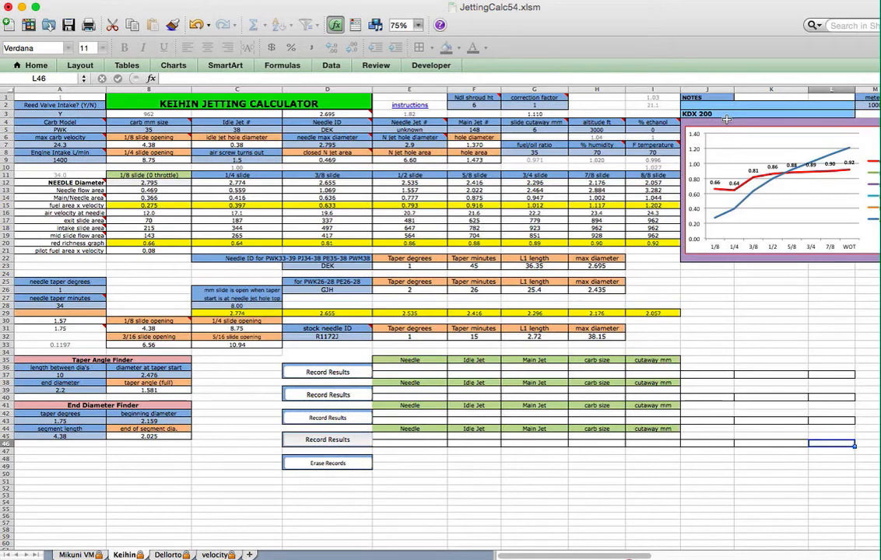
{"action": "mouse_move", "coordinate": [724, 249]}
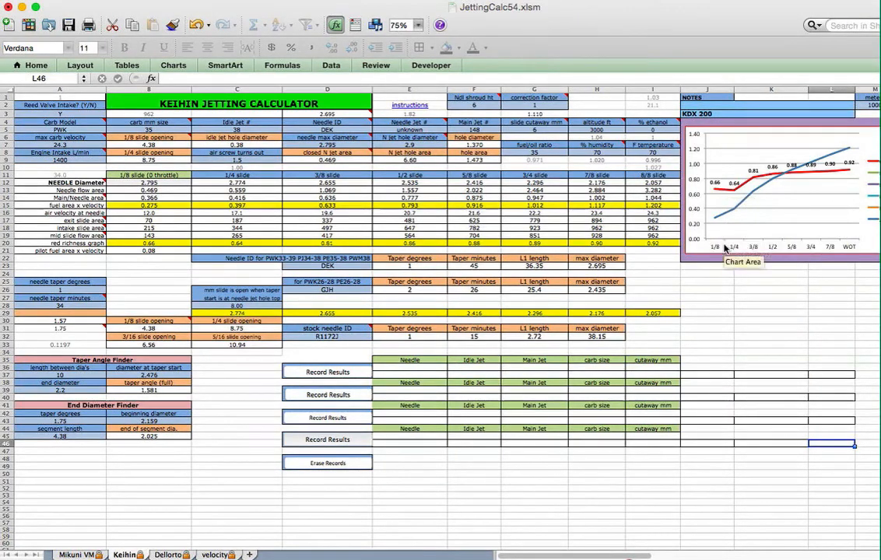
{"action": "mouse_move", "coordinate": [718, 297]}
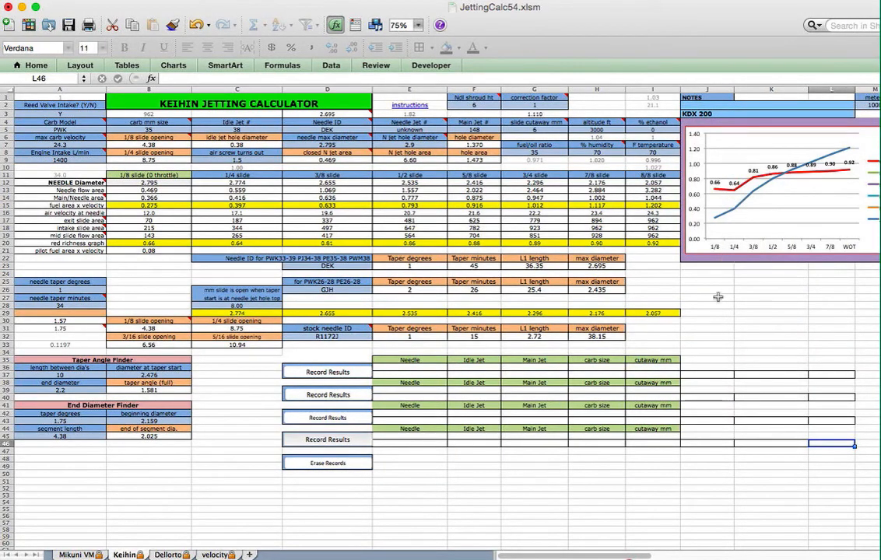